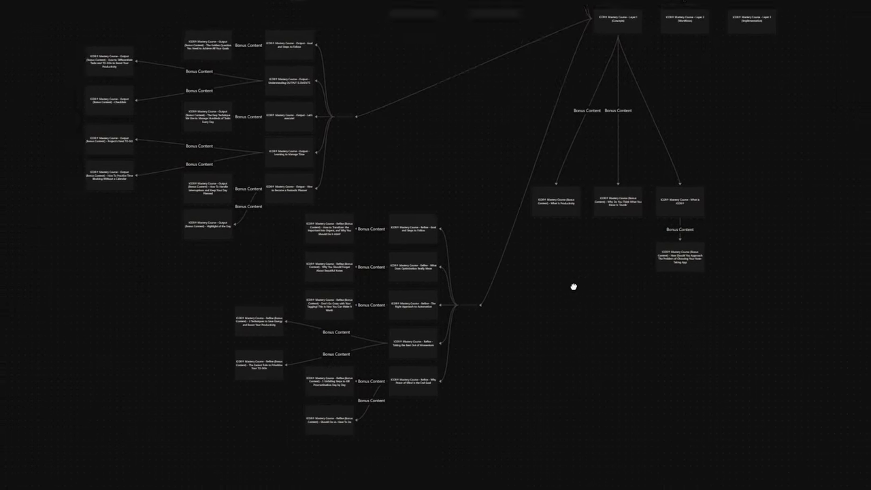
# Pan across the Projects course-map canvas
pyautogui.moveTo(573, 285); pyautogui.dragTo(362, 343)
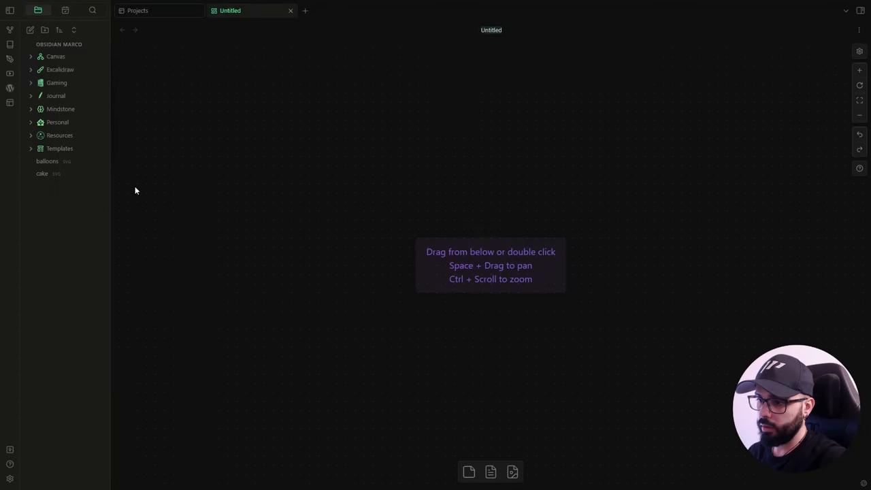
# Title the canvas 'Canvas Candy' and double-click empty space to add a 'Card' text card
pyautogui.write('Canvas')
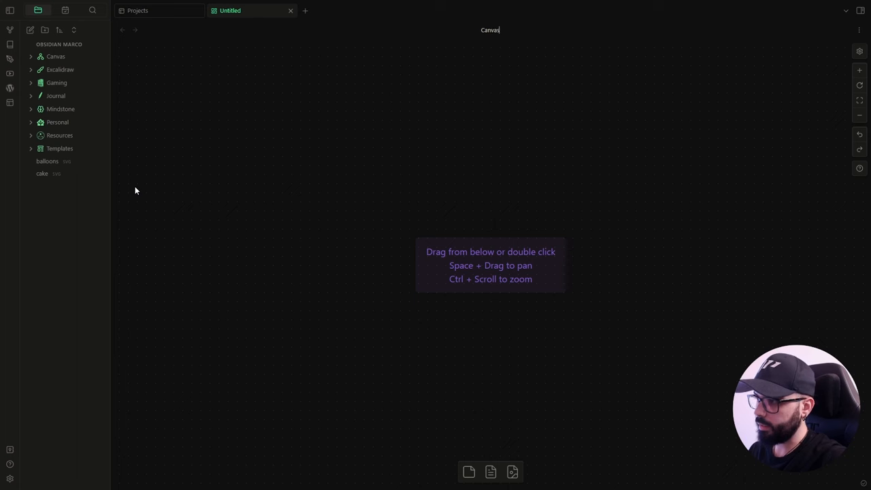
pyautogui.write('Candy')
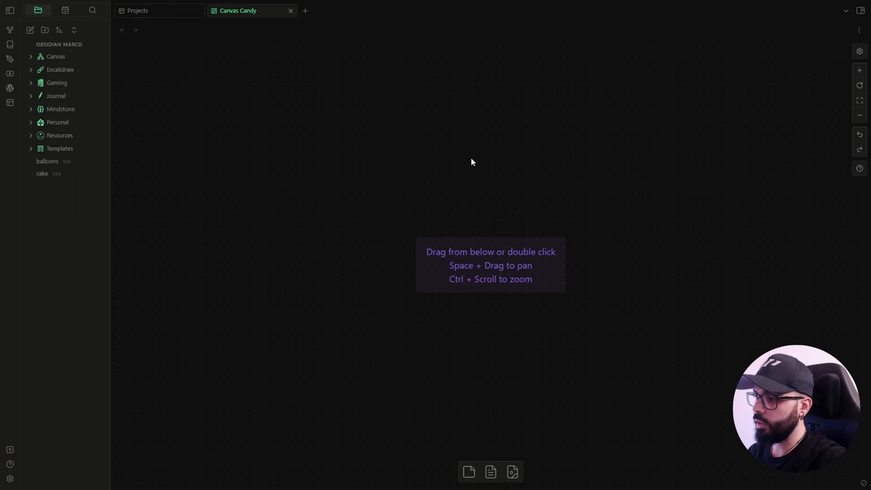
pyautogui.moveTo(441, 150)
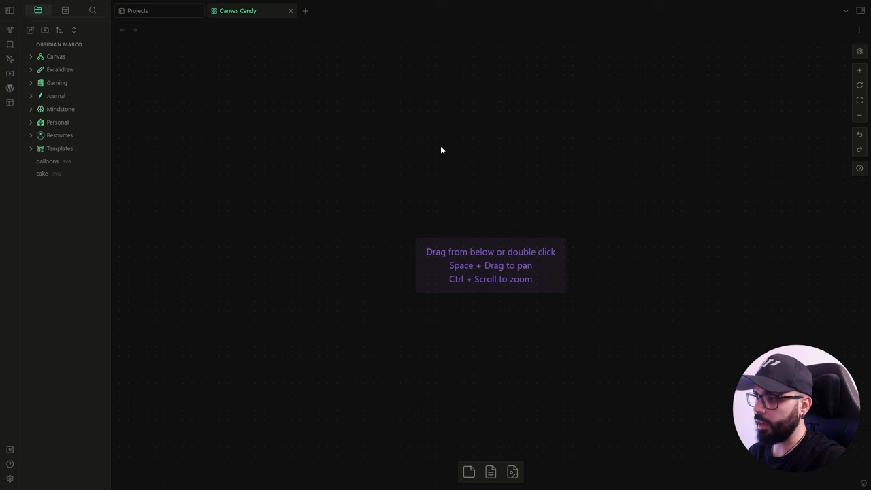
pyautogui.doubleClick(441, 146)
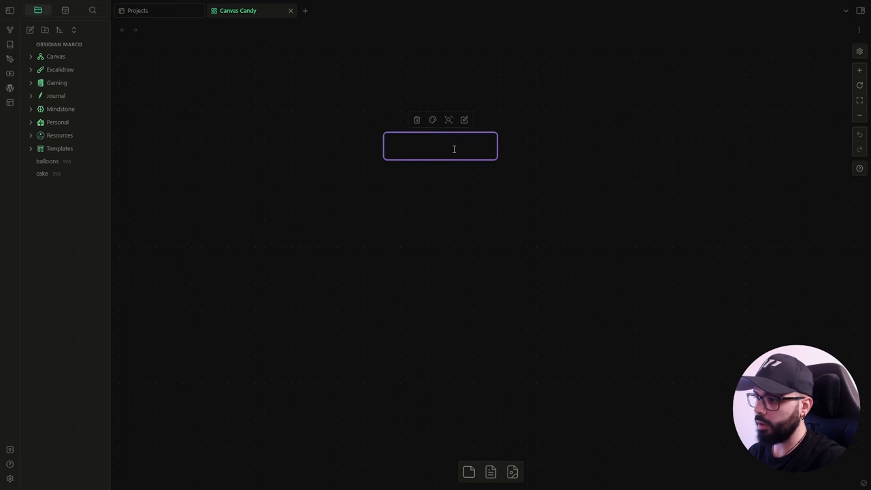
pyautogui.write('Card')
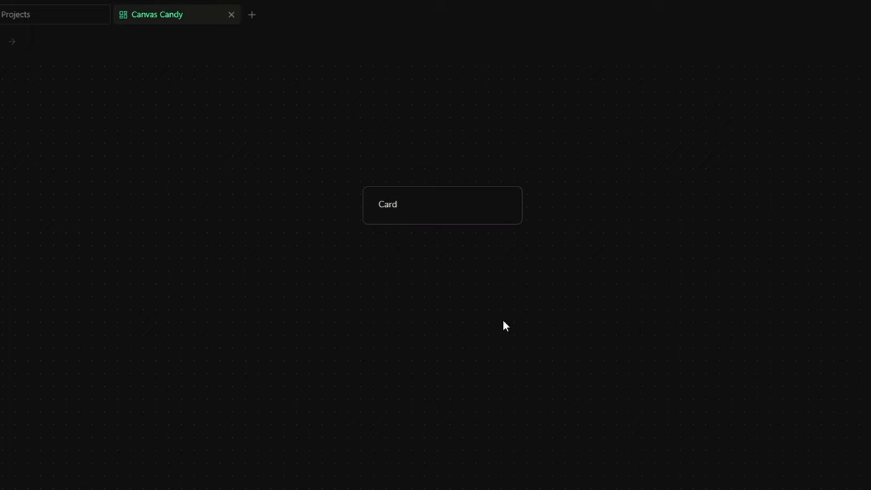
pyautogui.moveTo(478, 308)
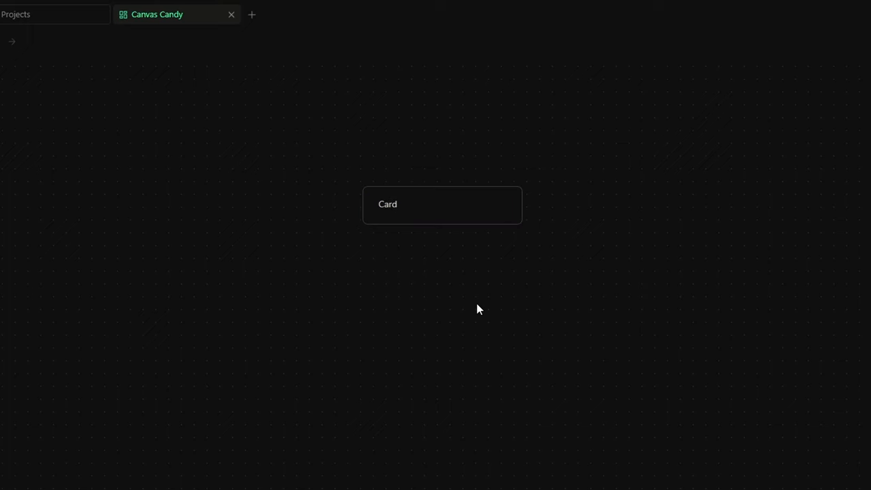
# Add frontmatter 'cssclasses: cc-border-double' to the Card
pyautogui.click(442, 205)
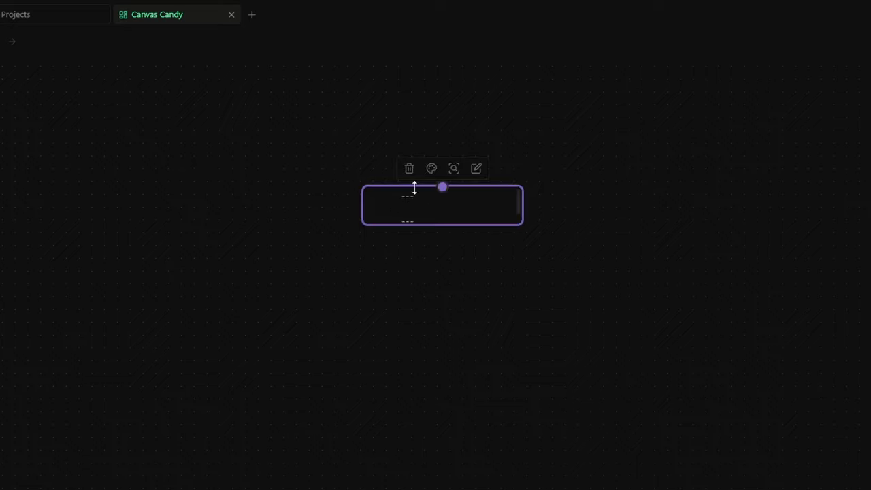
pyautogui.write('csscla')
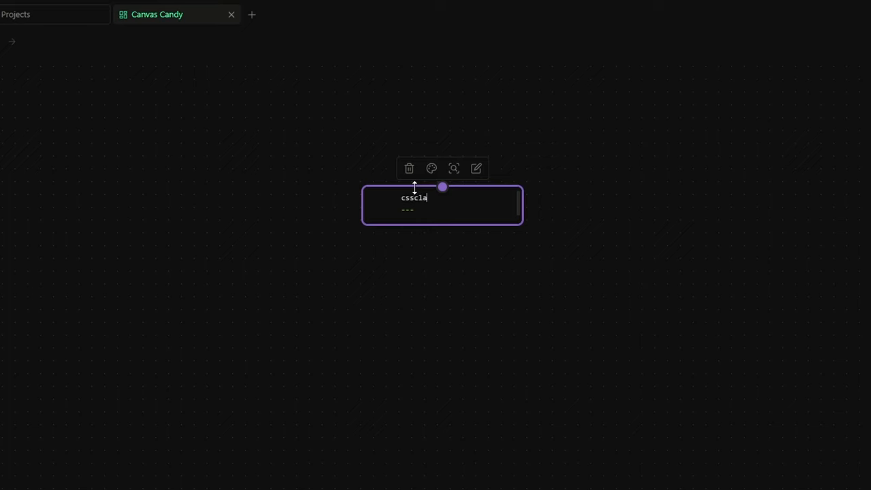
pyautogui.write('sses:')
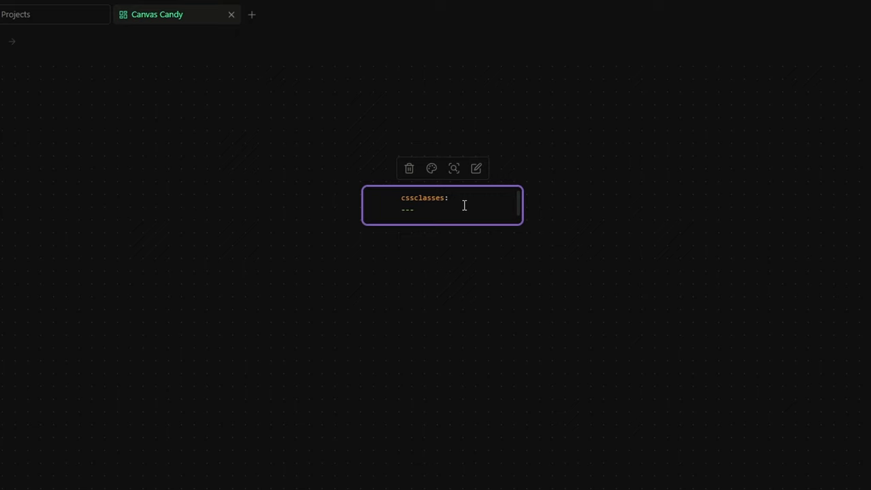
pyautogui.write('cc-')
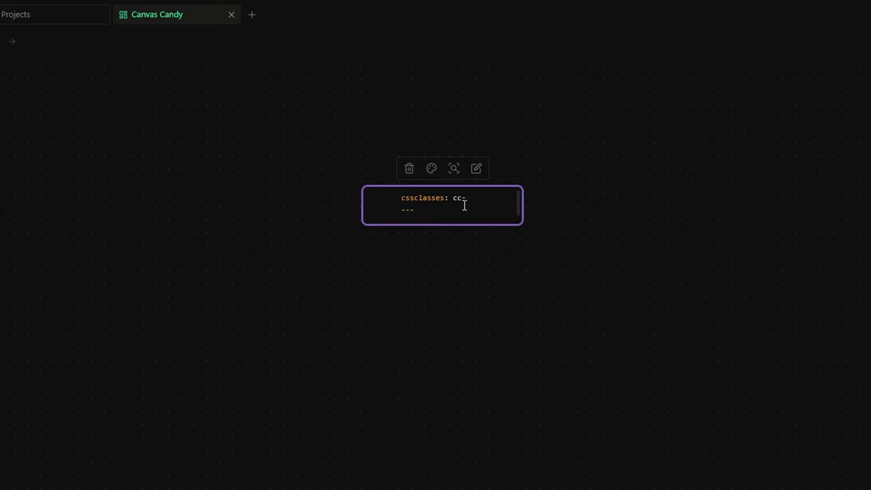
pyautogui.write('border-')
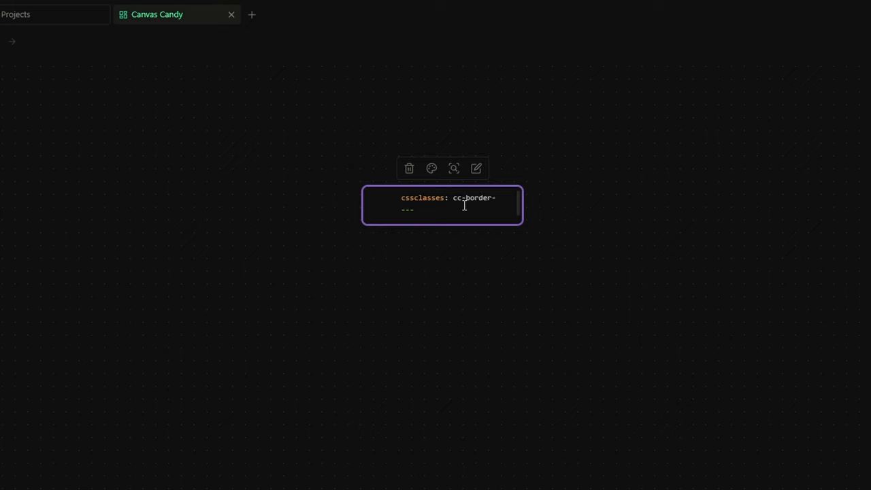
pyautogui.write('double')
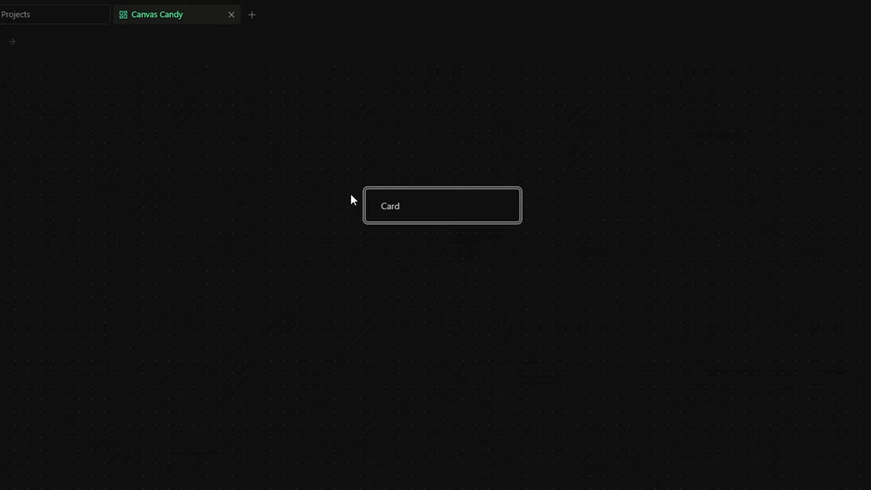
# Change the Card's cssclasses to 'cc-border-rounded, cc-border-double' and preview the rounded card
pyautogui.click(442, 206)
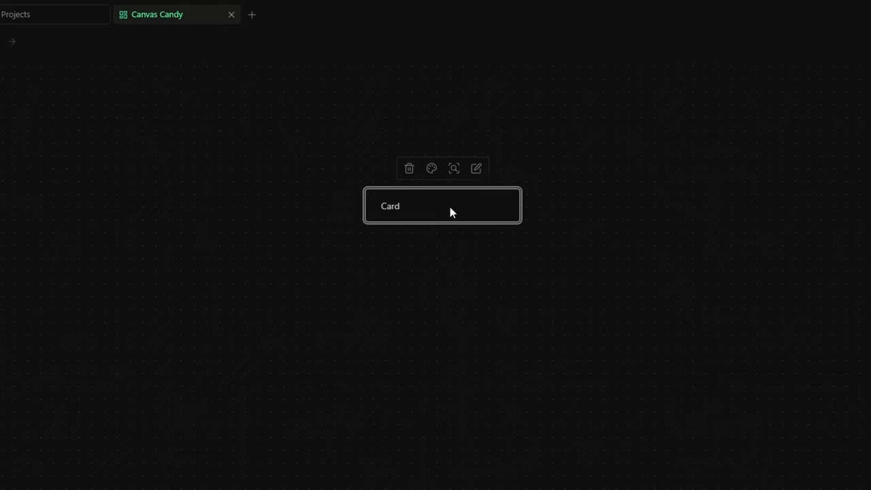
pyautogui.click(476, 168)
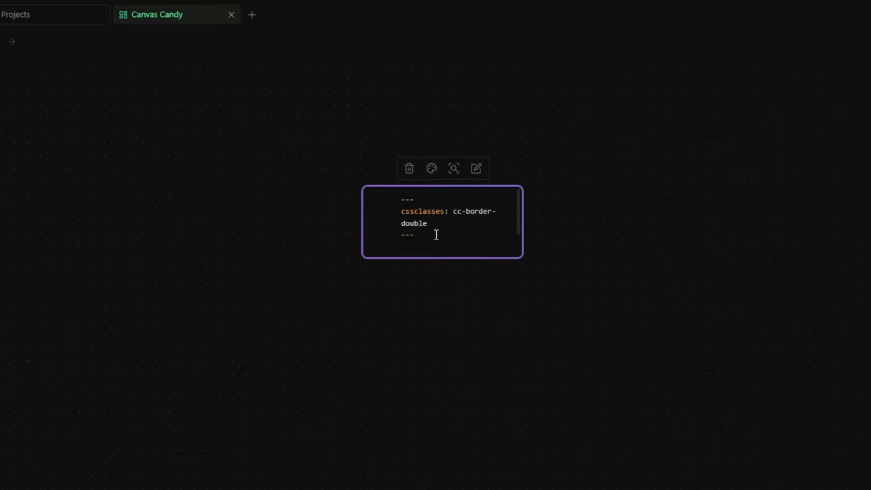
pyautogui.write('rounded')
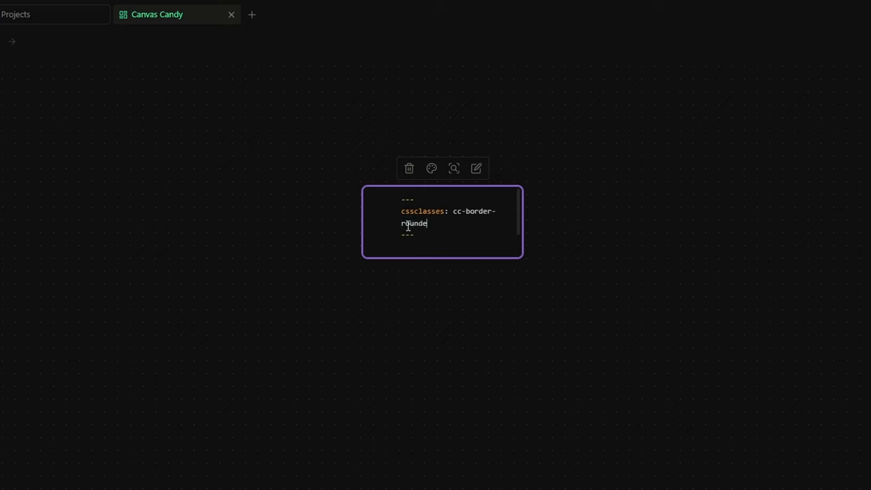
pyautogui.write('d')
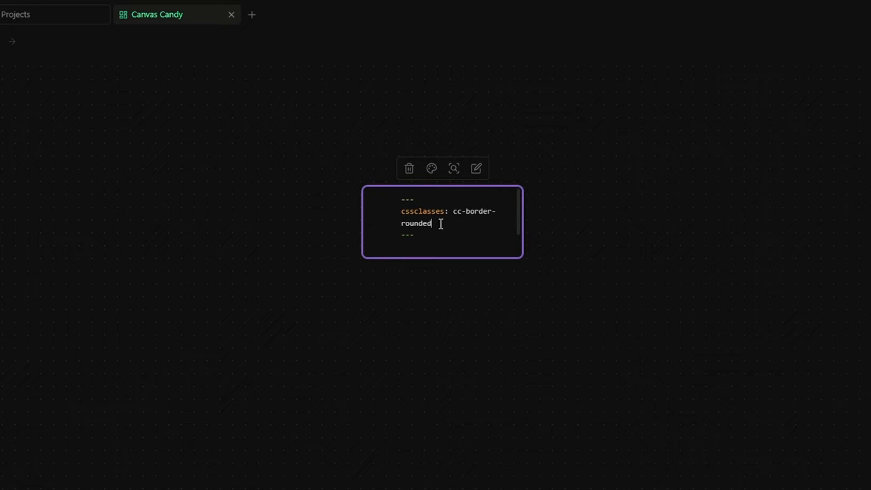
pyautogui.write(', cc-border-rounded')
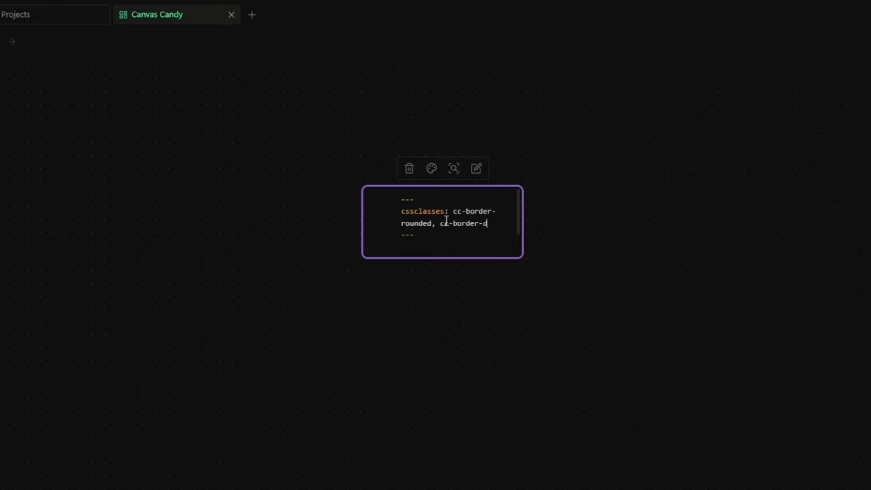
pyautogui.click(468, 303)
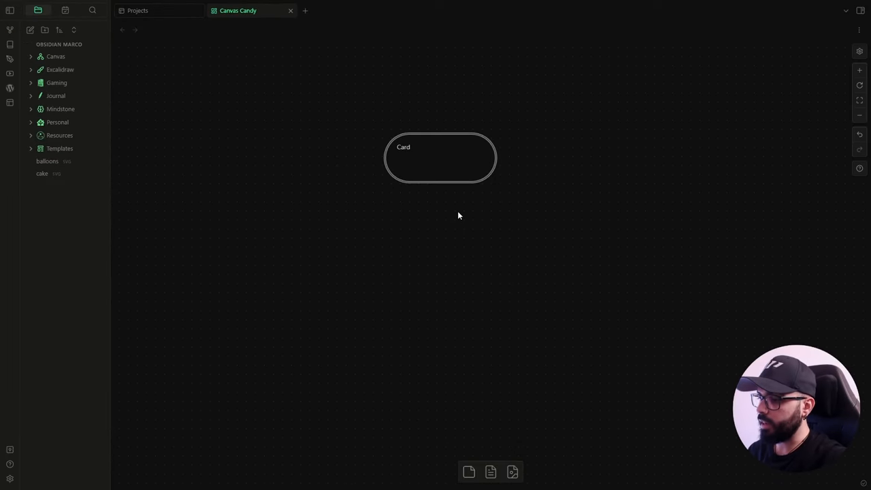
pyautogui.moveTo(415, 144)
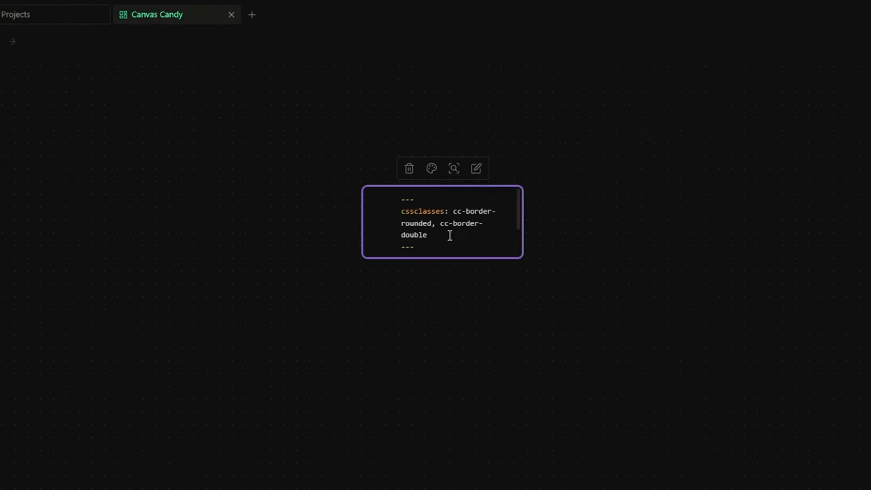
# Append cc-card to the Card's cssclasses to centre its label
pyautogui.write(', d')
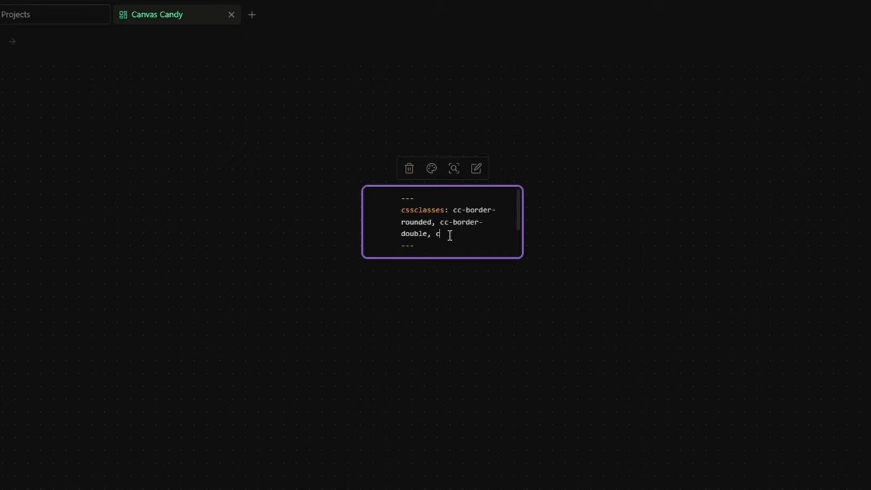
pyautogui.write('c-card')
pyautogui.write('---')
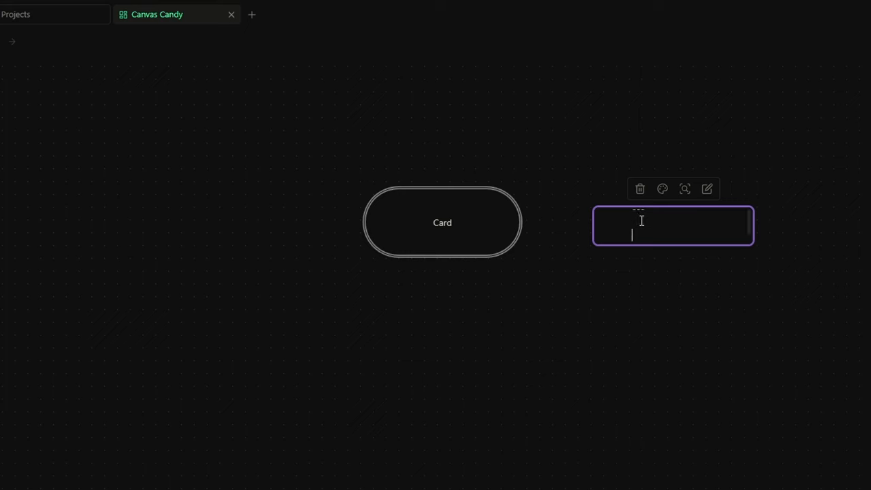
# Set the new card's cssclasses to 'cc-shape-circle, cc-card-center'
pyautogui.write('css')
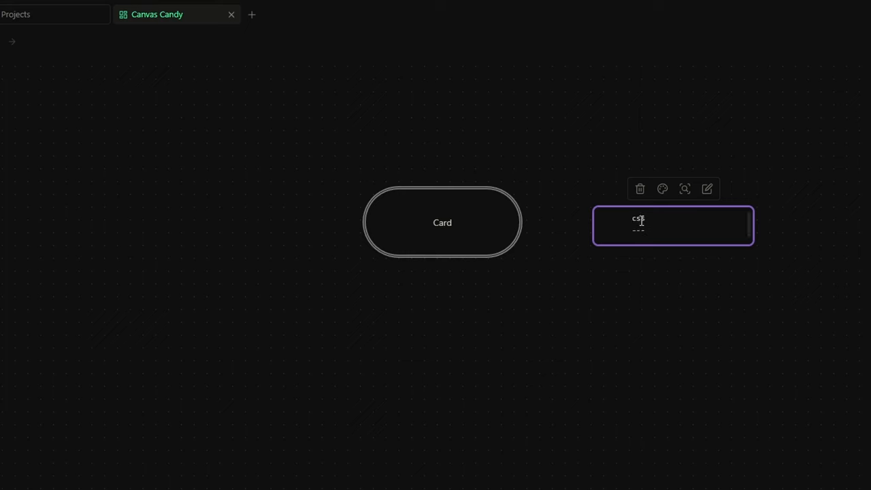
pyautogui.write('classes:')
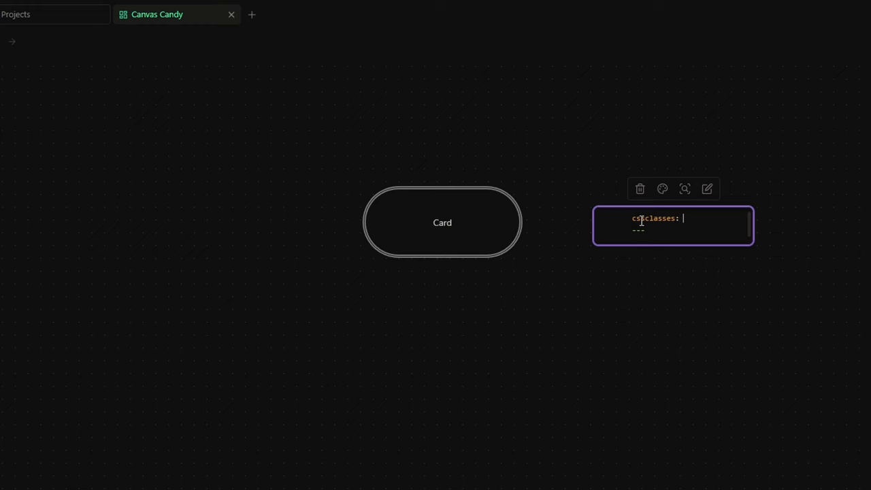
pyautogui.write('cc-shape')
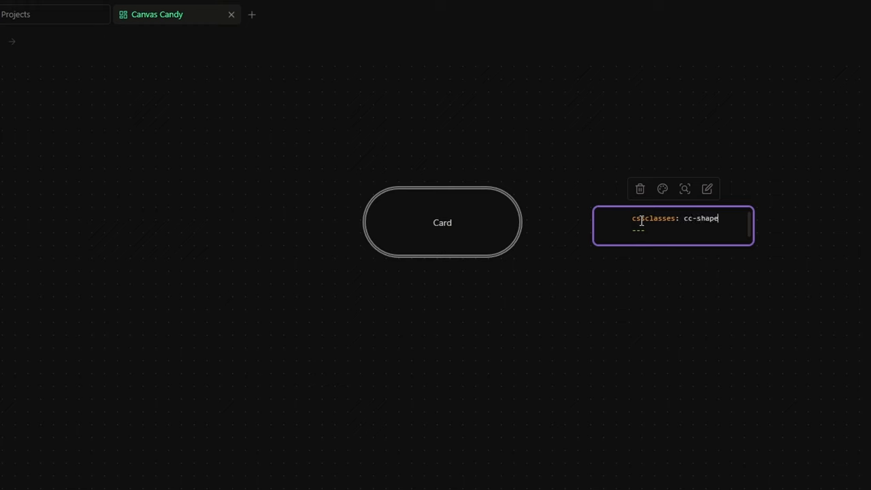
pyautogui.write('-circle')
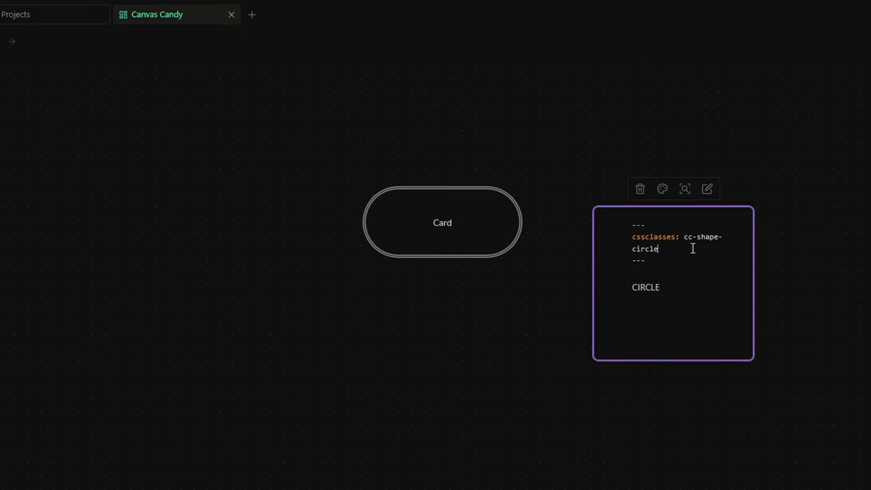
pyautogui.write(', cc-card')
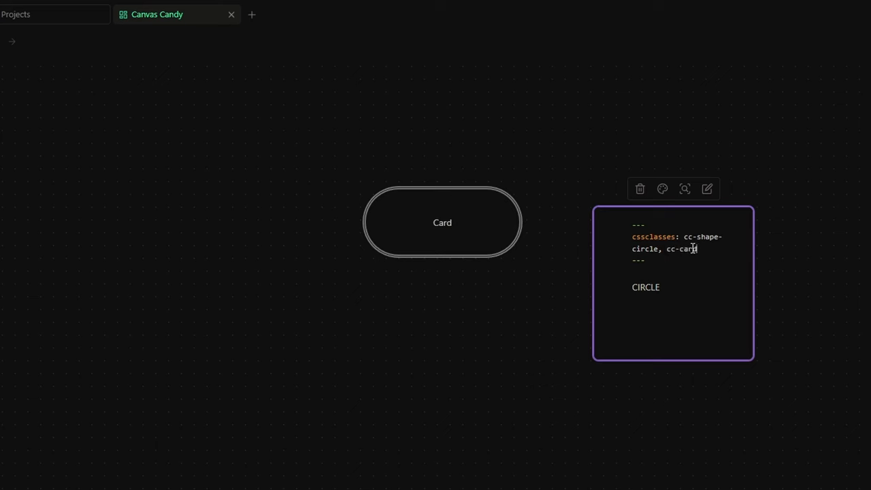
pyautogui.write('-center')
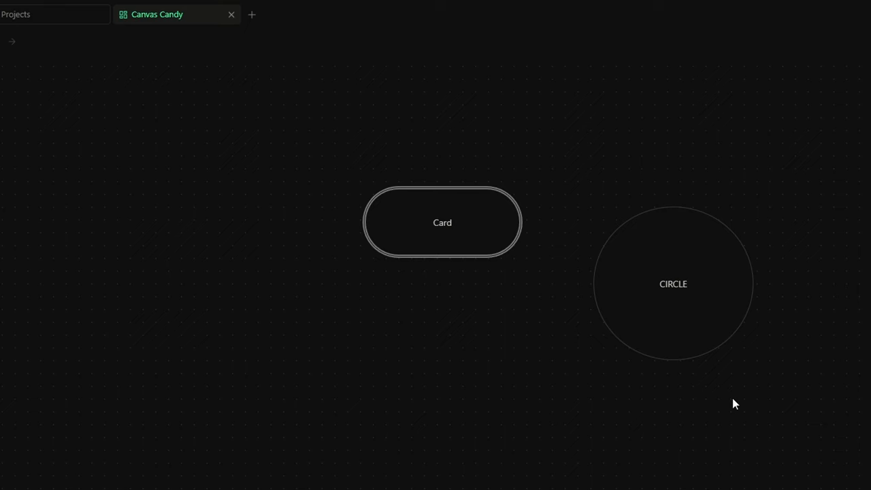
pyautogui.moveTo(724, 425)
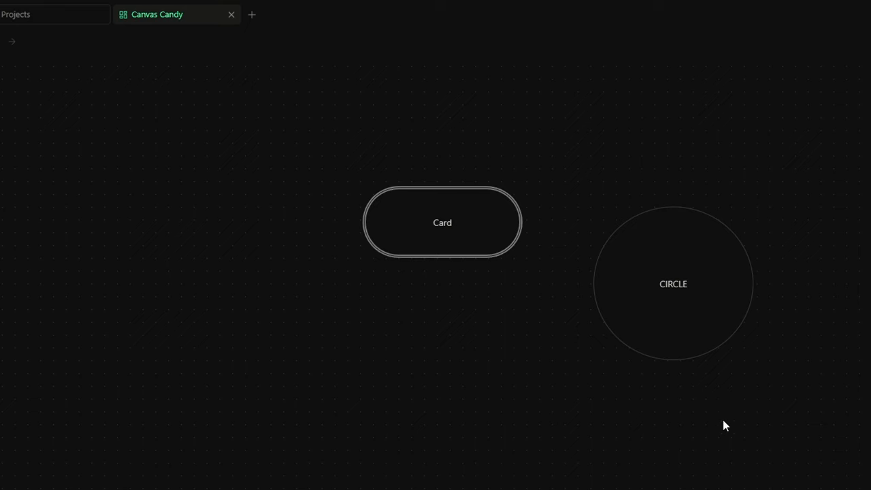
pyautogui.moveTo(695, 330)
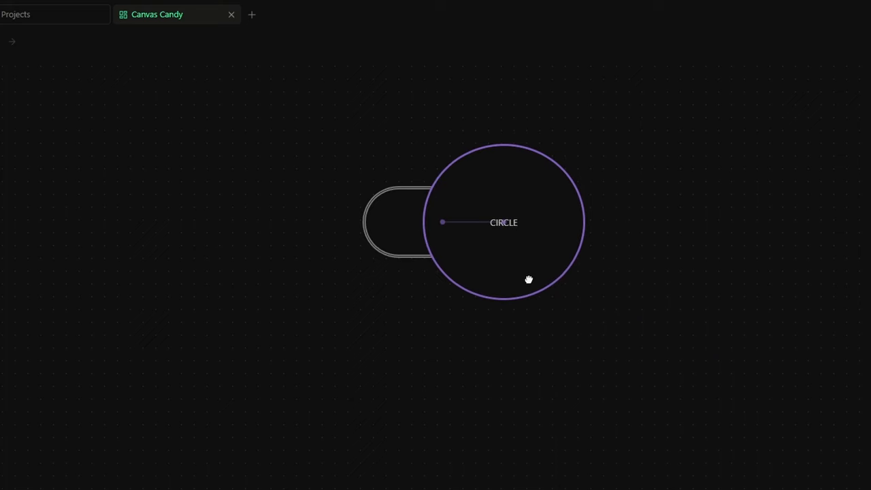
# Append cc-card-transparent to the CIRCLE card's cssclasses
pyautogui.click(503, 222)
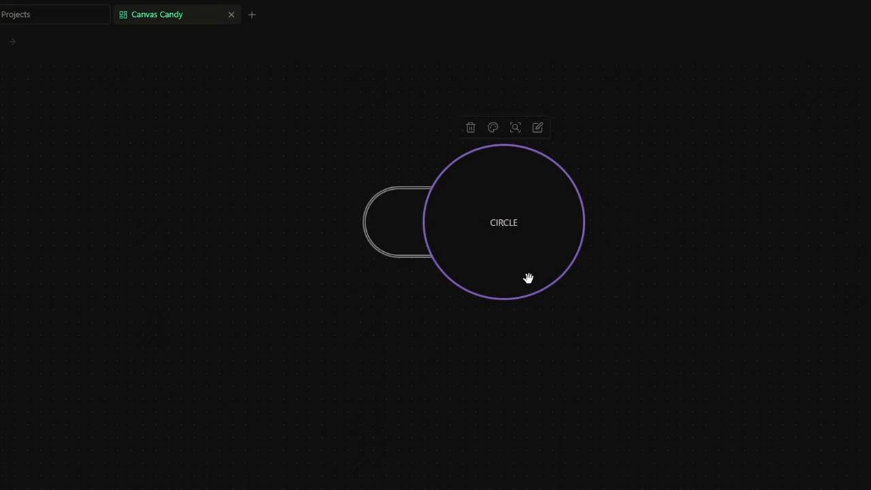
pyautogui.moveTo(514, 265)
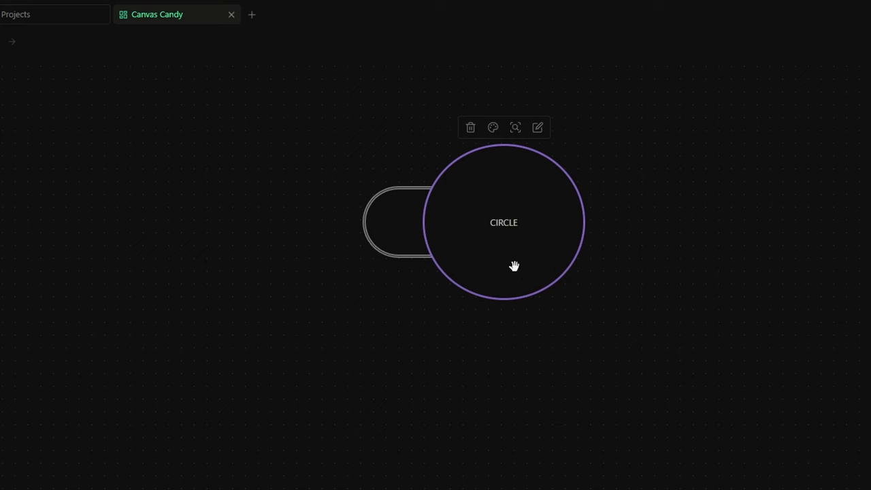
pyautogui.click(537, 127)
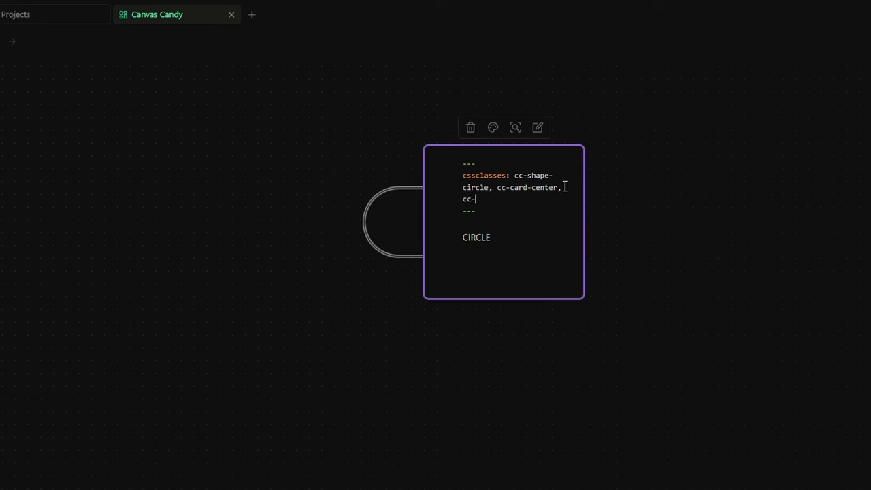
pyautogui.write('card-t')
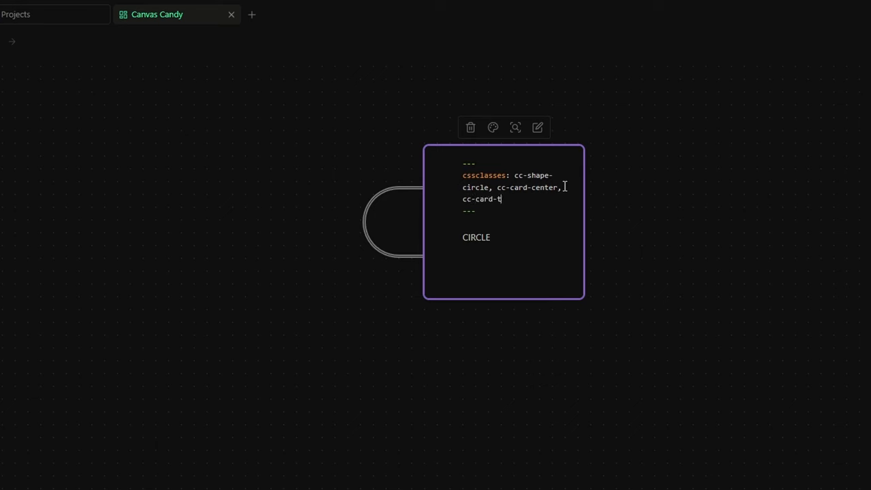
pyautogui.write('ransparent')
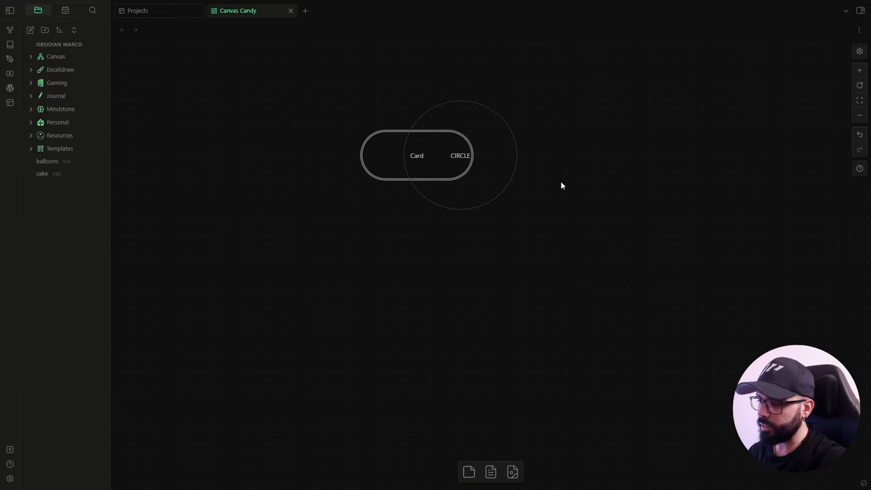
pyautogui.moveTo(568, 188)
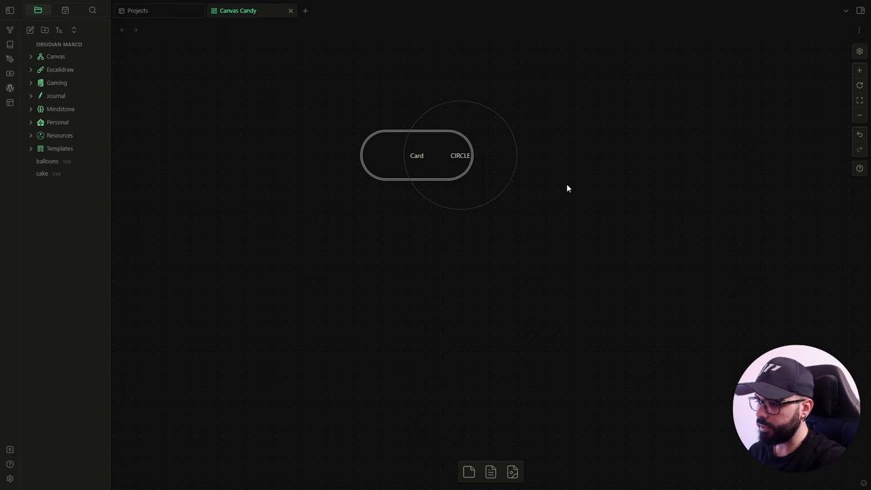
pyautogui.moveTo(570, 194)
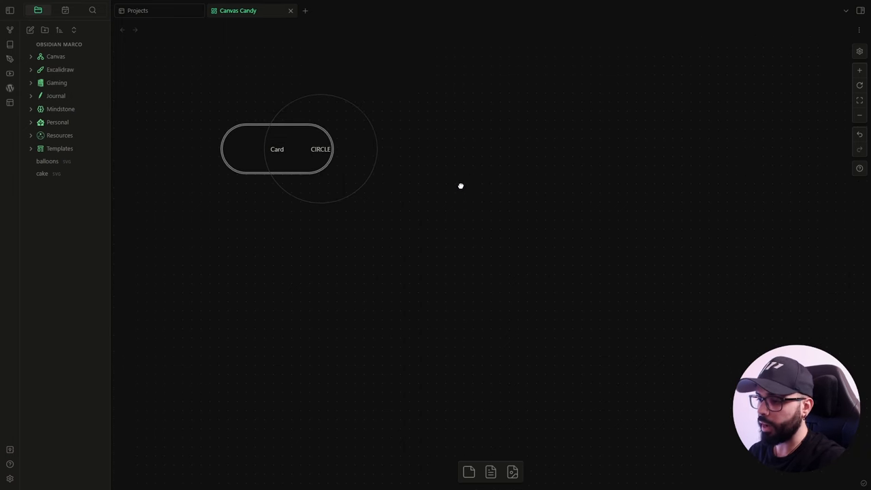
pyautogui.moveTo(461, 189)
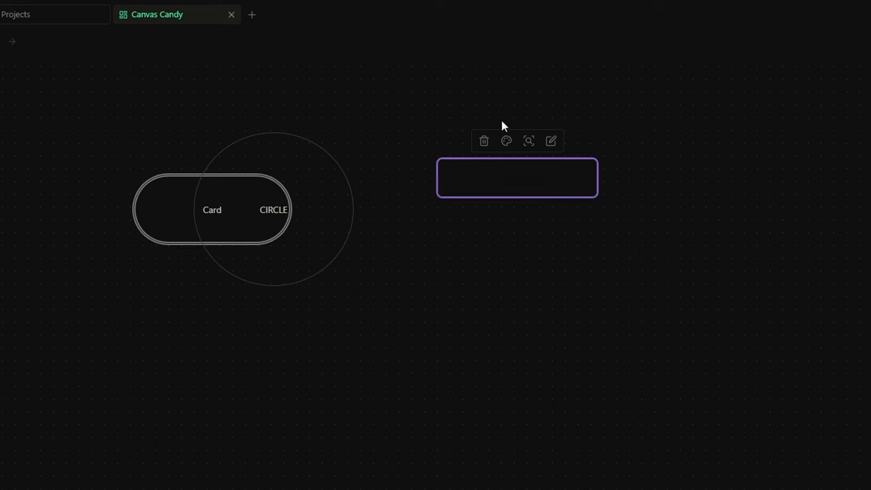
# Give the third card frontmatter 'cssclasses: cc-border-double'
pyautogui.write('-')
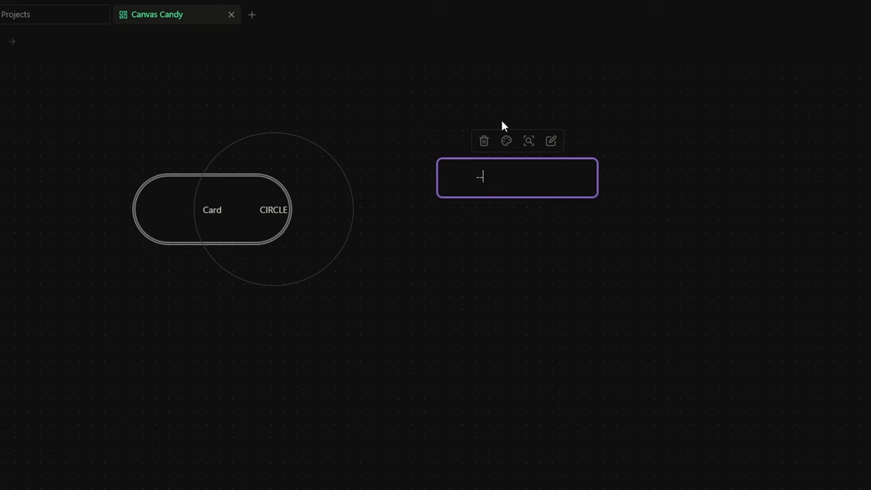
pyautogui.write('cscla')
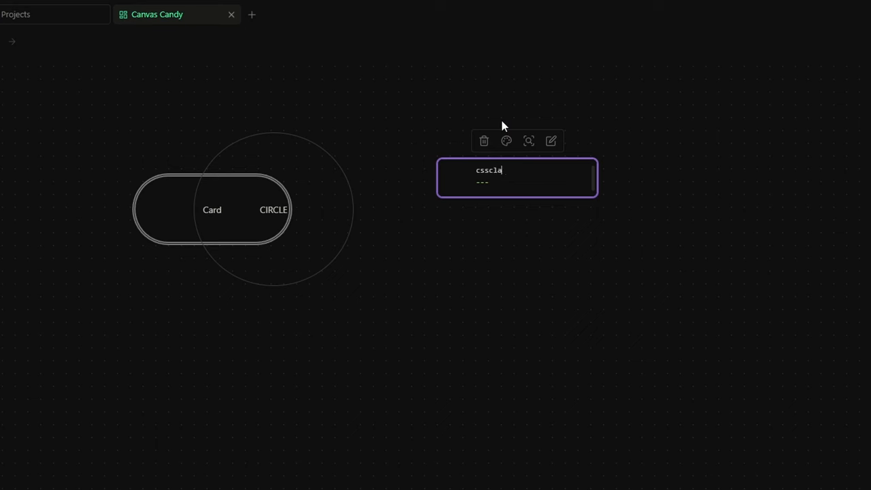
pyautogui.write('sses:')
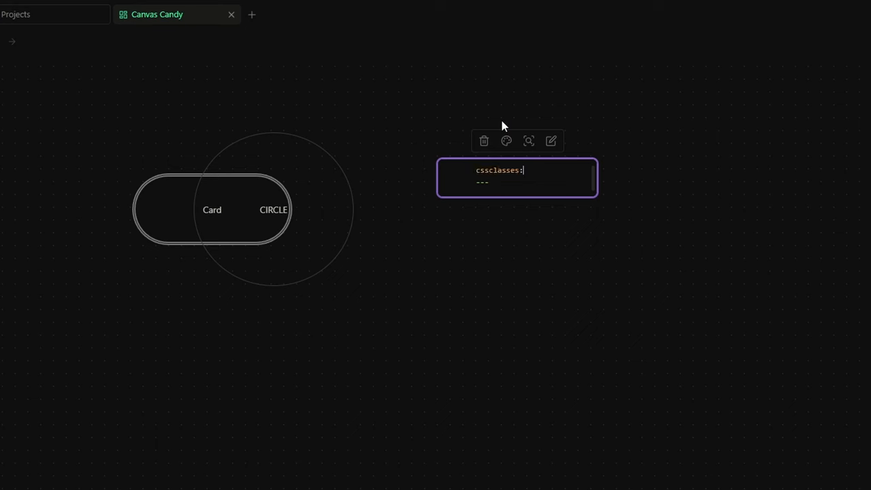
pyautogui.write('cc-bor')
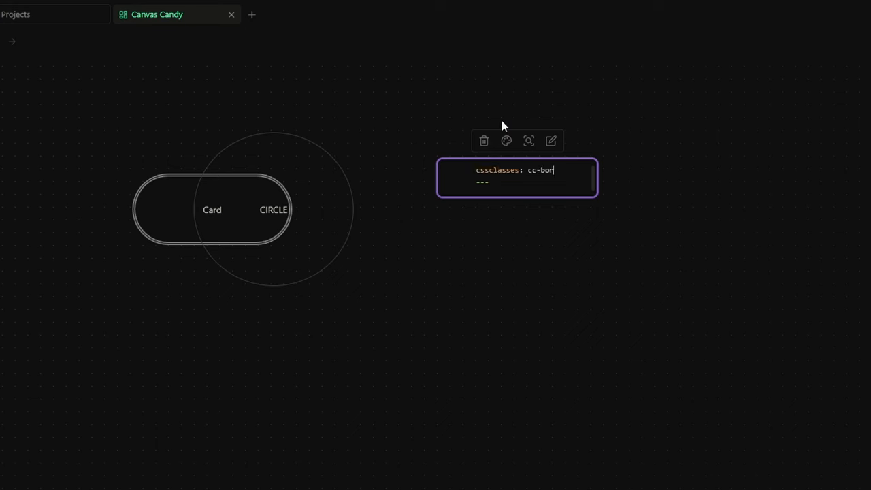
pyautogui.write('der-doubl')
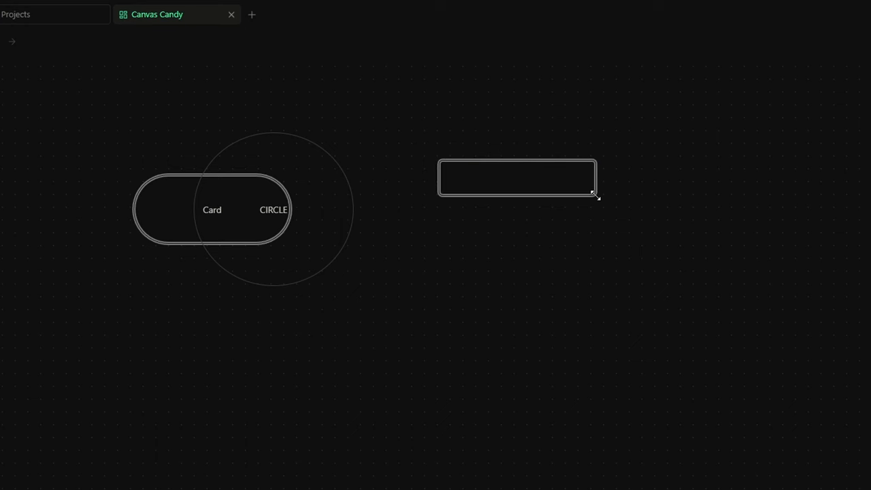
# Enlarge the double-bordered card and add a cc-header '# Header' callout and 'My text here' footer
pyautogui.moveTo(595, 194); pyautogui.dragTo(728, 305)
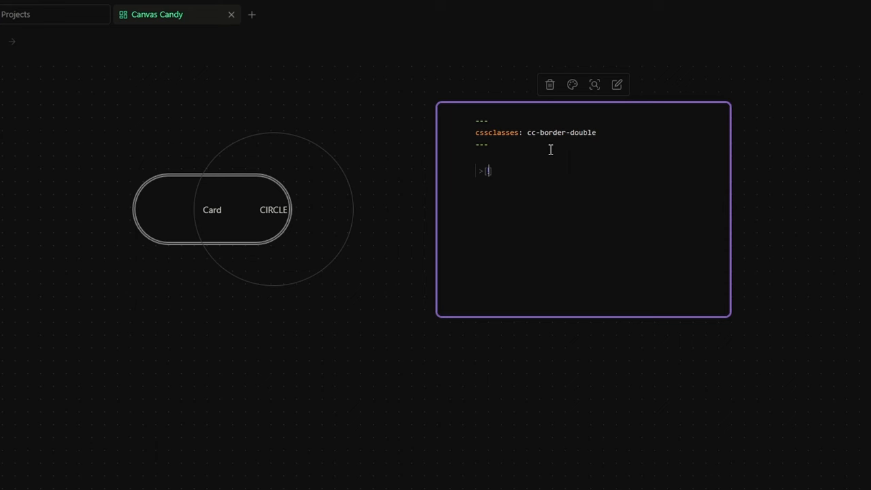
pyautogui.write('cc-header')
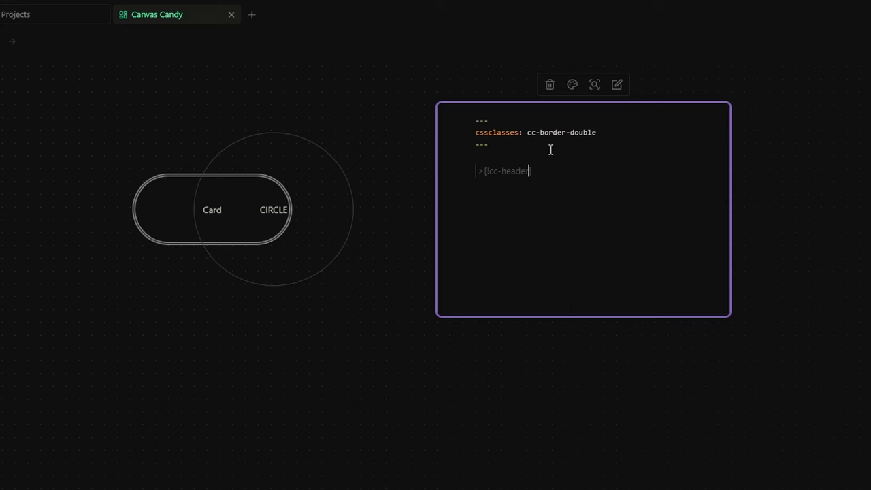
pyautogui.write('#')
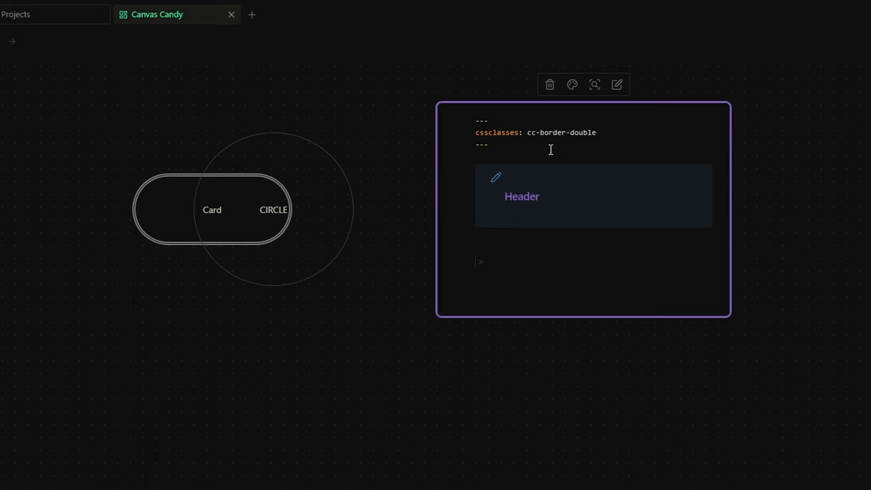
pyautogui.click(483, 261)
pyautogui.write('[!cc-footer')
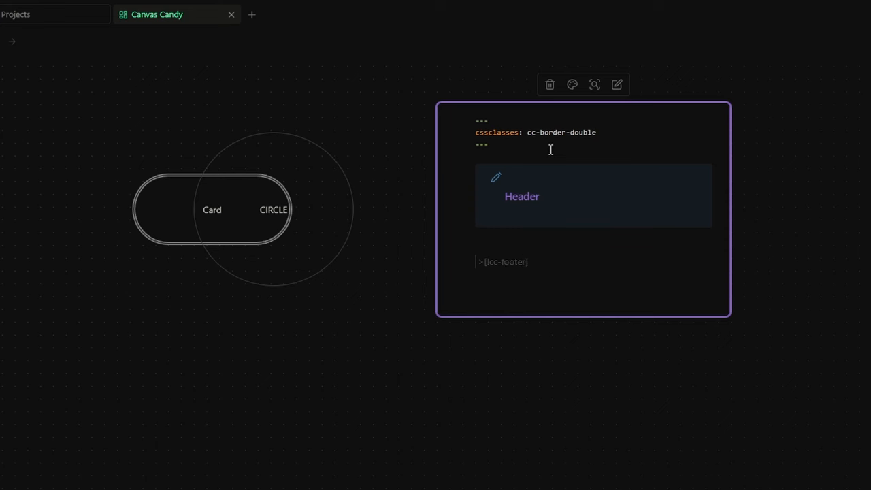
pyautogui.write('My text here')
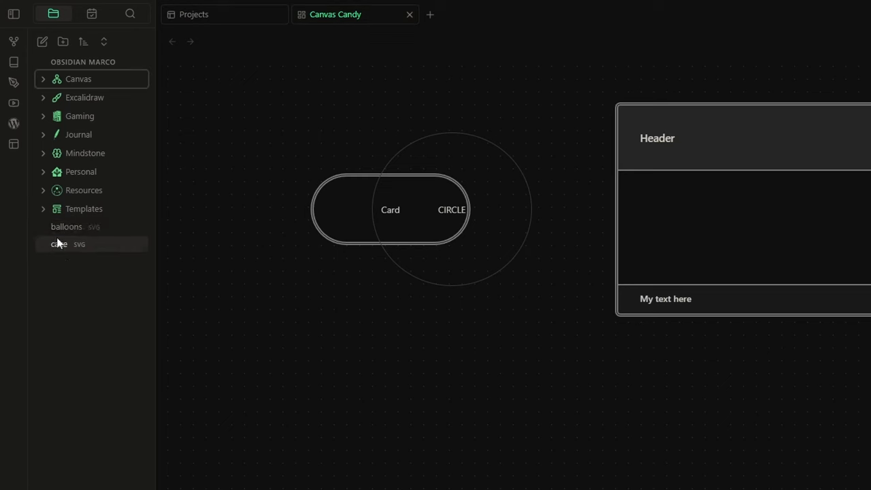
# Rename the balloons SVG to balloons-cc-image and open the cake image
pyautogui.click(66, 227)
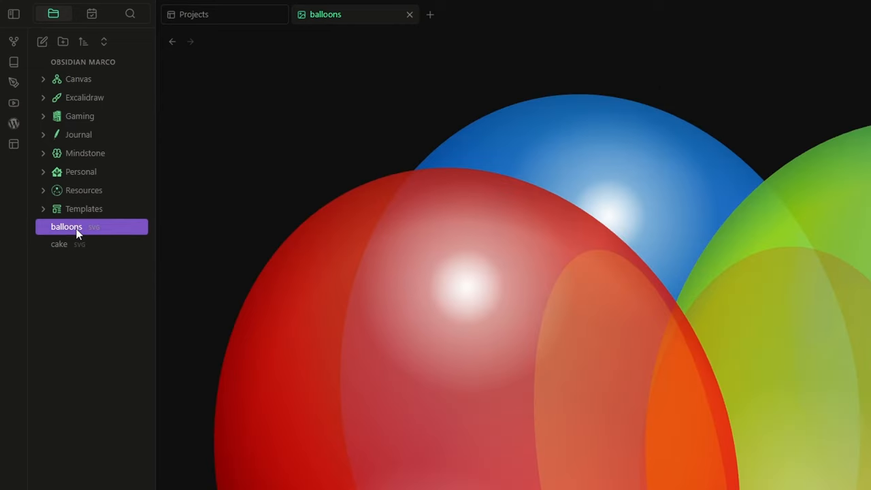
pyautogui.rightClick(66, 226)
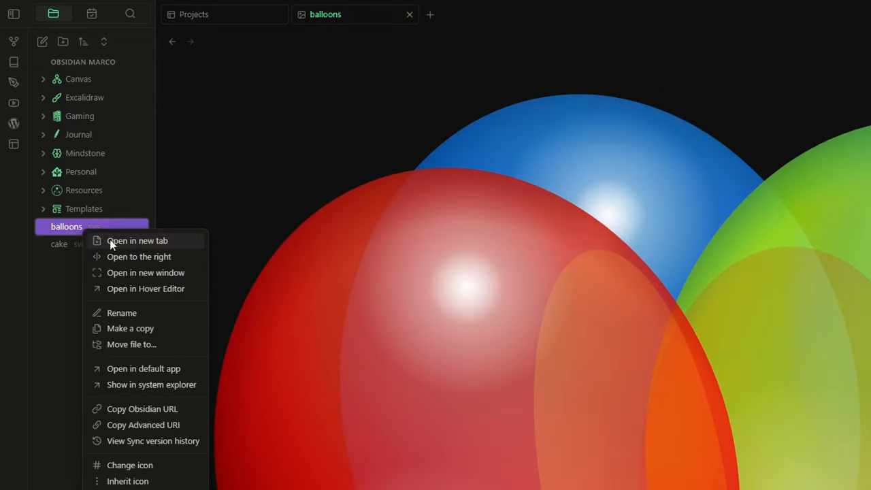
pyautogui.click(121, 312)
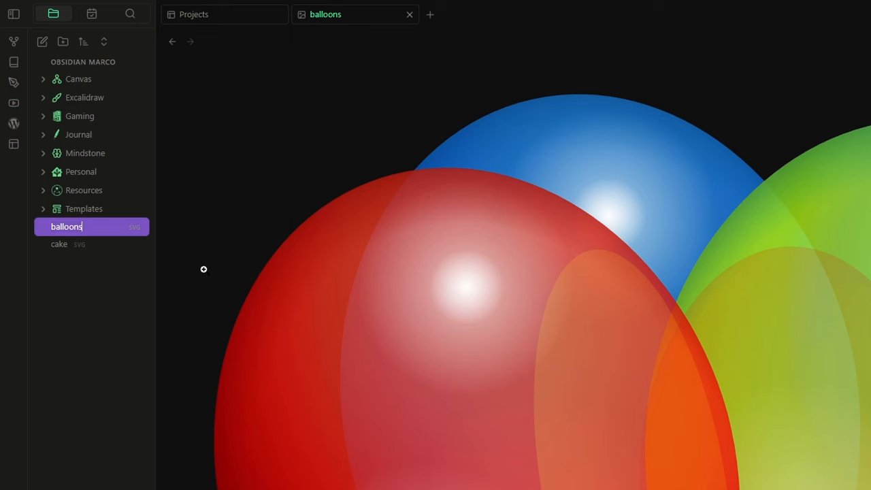
pyautogui.write('-cc-image')
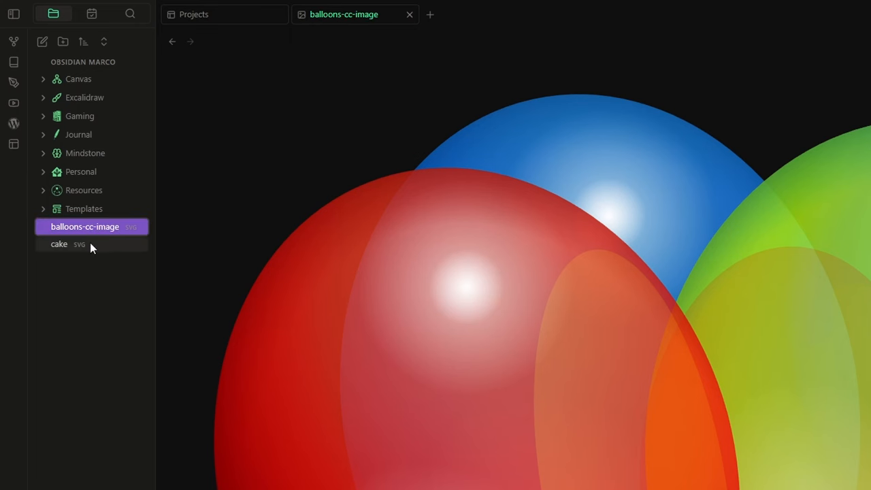
pyautogui.click(59, 244)
pyautogui.write('-cc-image')
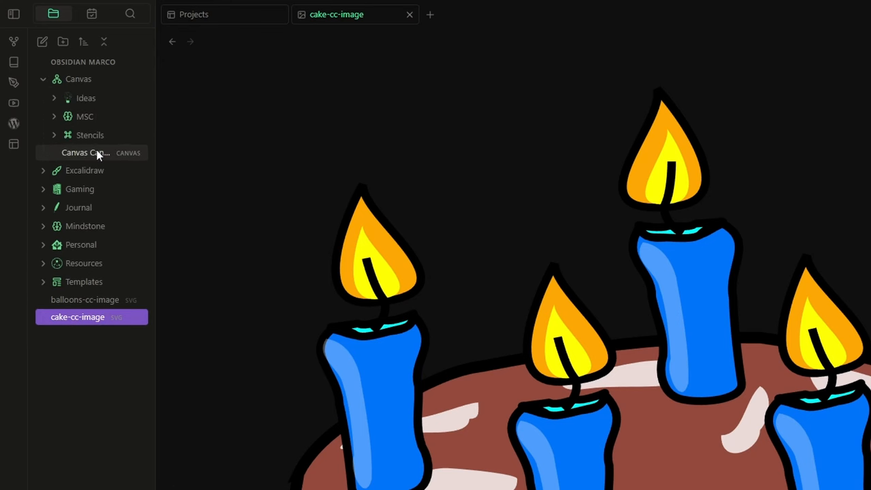
# Open the Canvas Candy canvas and drag the cake into the card's middle section
pyautogui.click(85, 151)
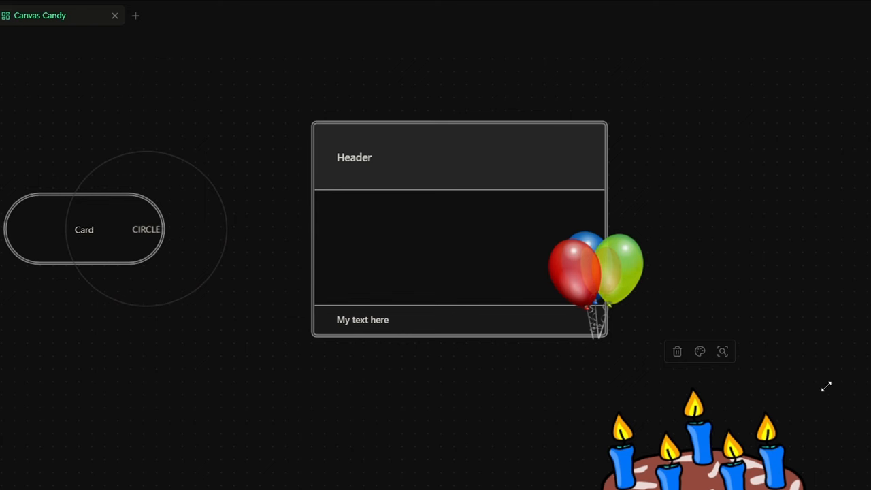
pyautogui.moveTo(694, 436); pyautogui.dragTo(459, 251)
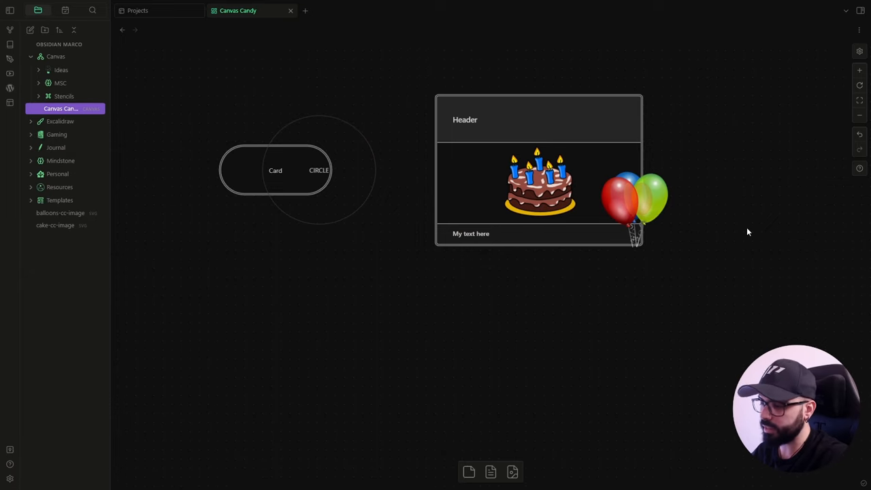
pyautogui.moveTo(649, 295)
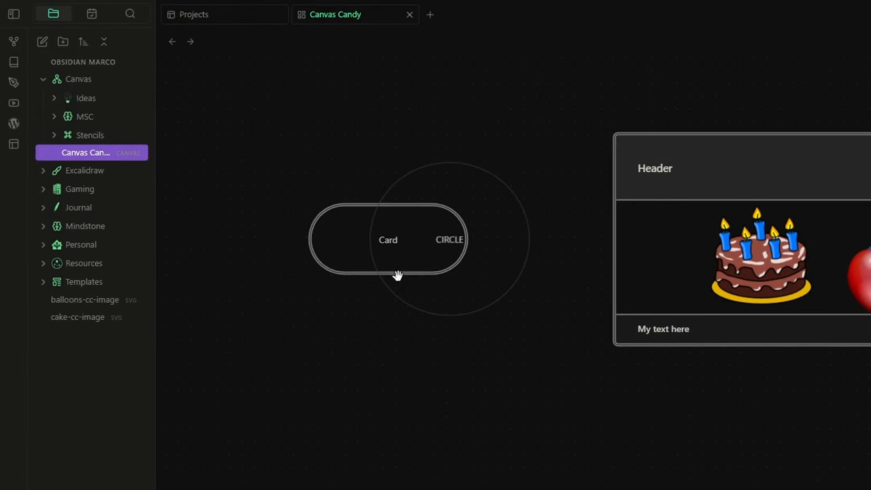
pyautogui.moveTo(90, 135)
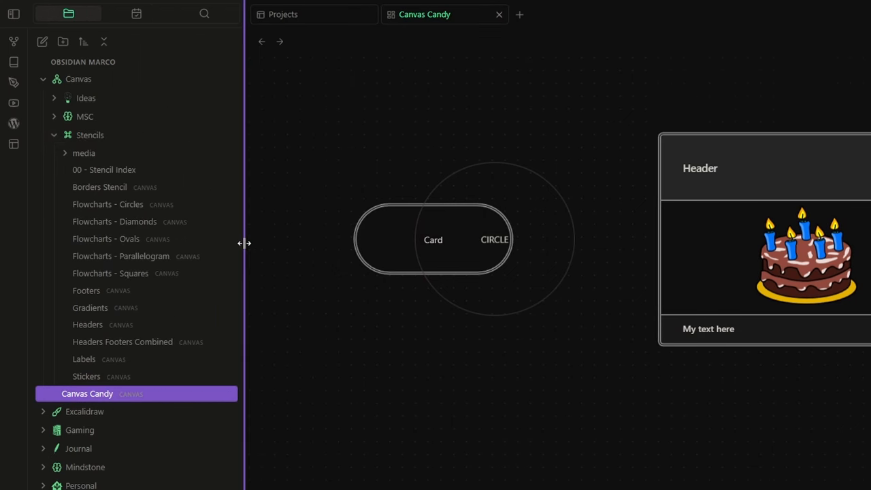
pyautogui.moveTo(215, 300)
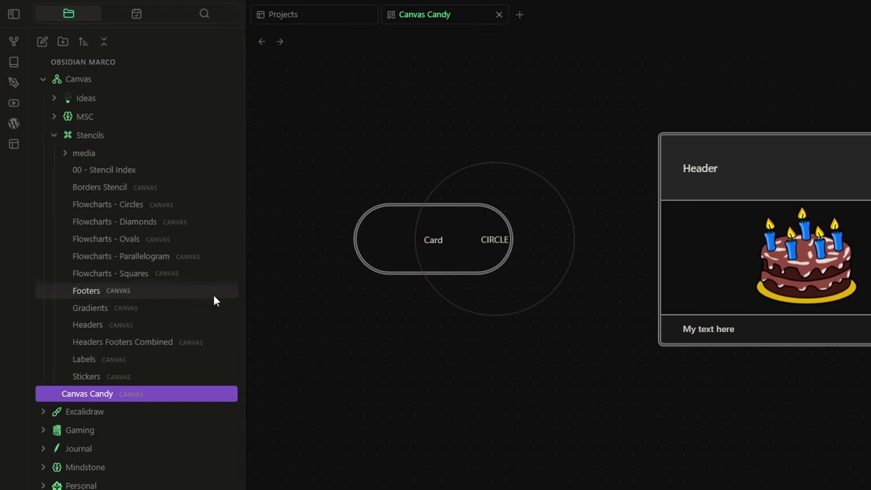
pyautogui.moveTo(126, 207)
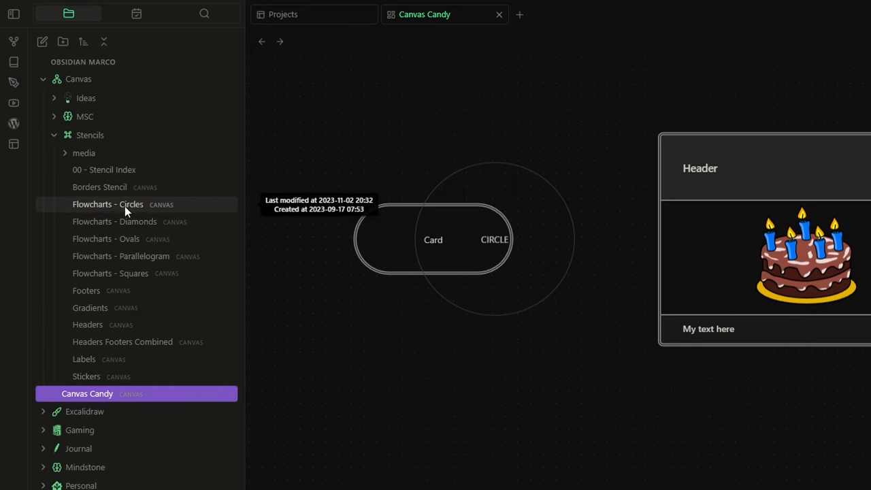
# Browse the Flowcharts Circles and Diamonds stencils, then open Flowcharts - Parallelogram
pyautogui.click(108, 204)
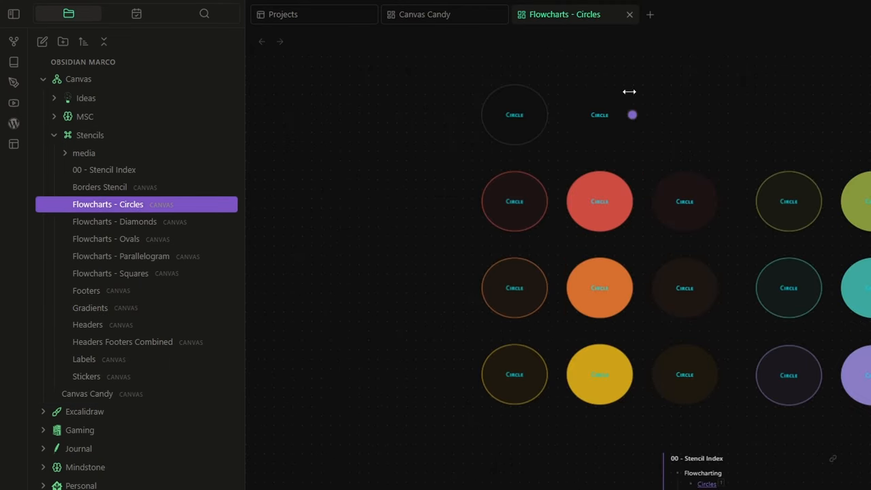
pyautogui.moveTo(114, 221)
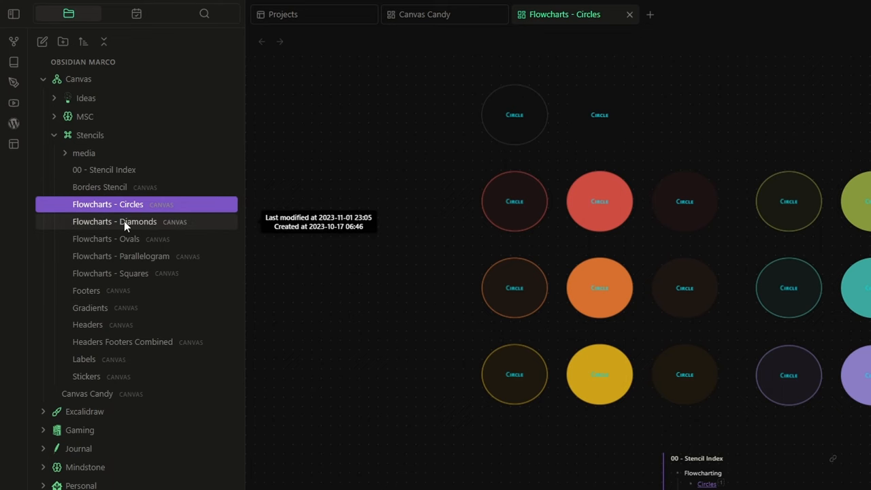
pyautogui.click(115, 222)
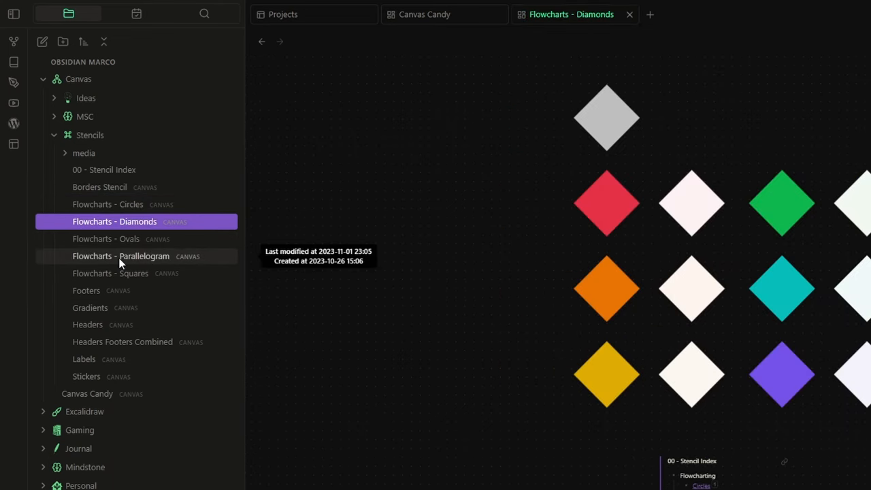
pyautogui.click(121, 255)
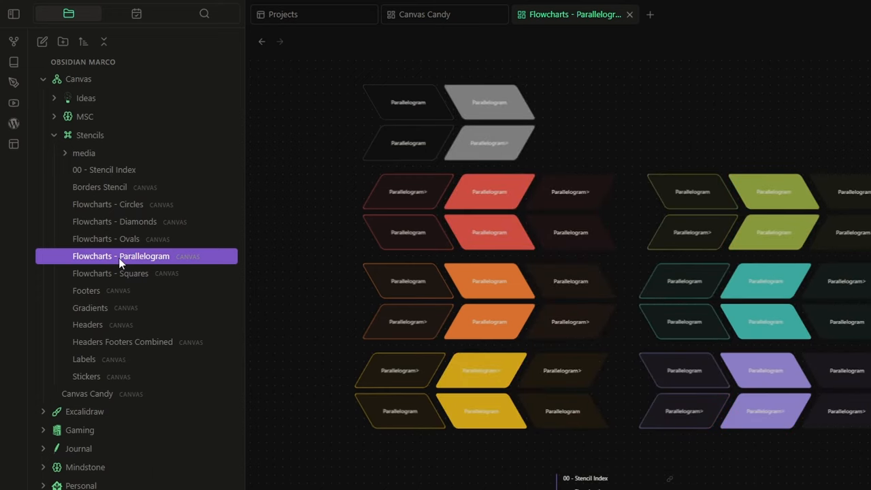
pyautogui.scroll(-3)
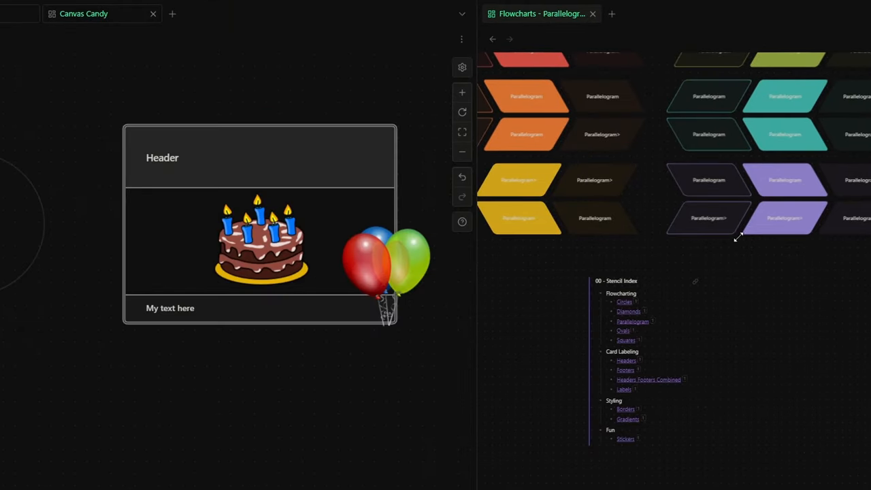
pyautogui.moveTo(620, 312)
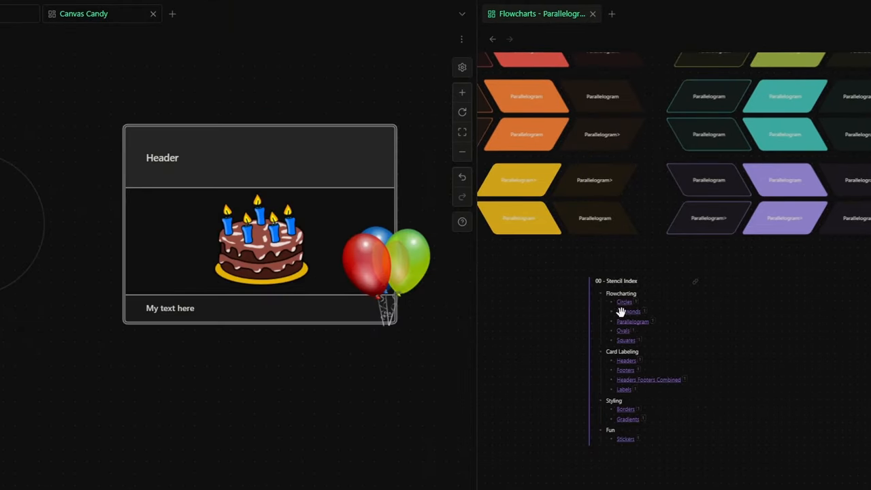
# Copy the red diamond from the Diamonds stencil to the lower left, and the target sticker below the card
pyautogui.click(627, 311)
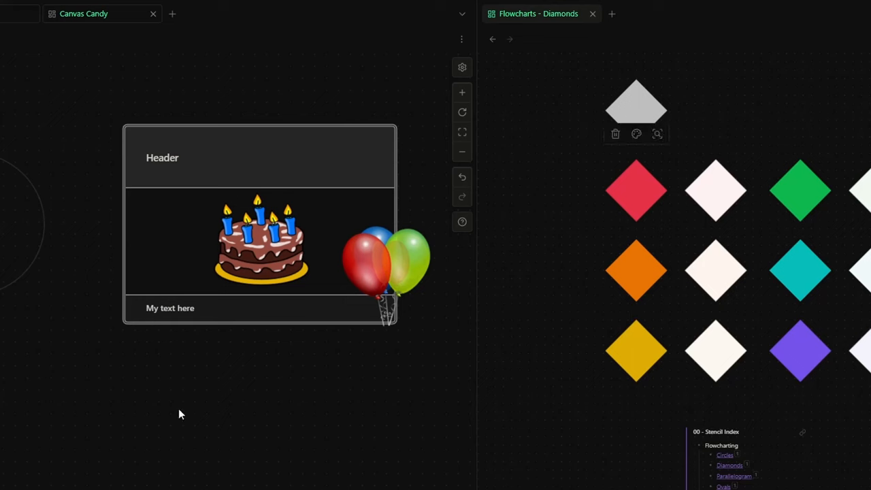
pyautogui.moveTo(636, 189); pyautogui.dragTo(198, 349)
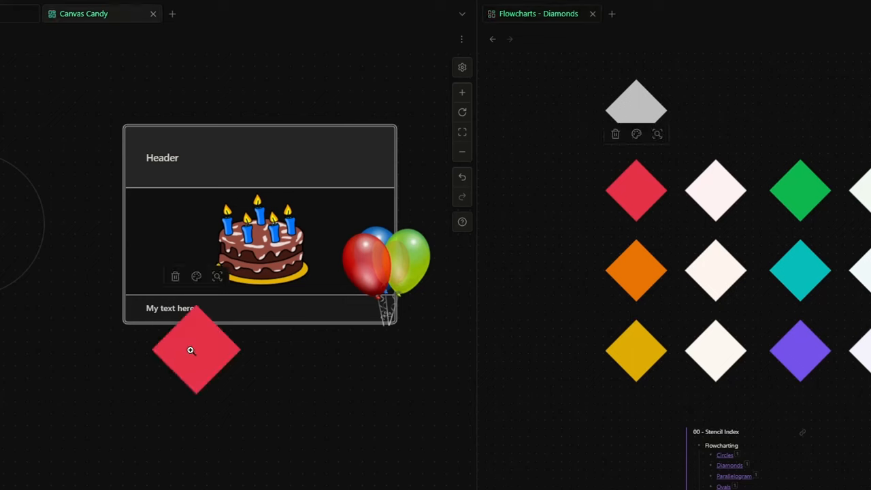
pyautogui.moveTo(191, 350); pyautogui.dragTo(57, 422)
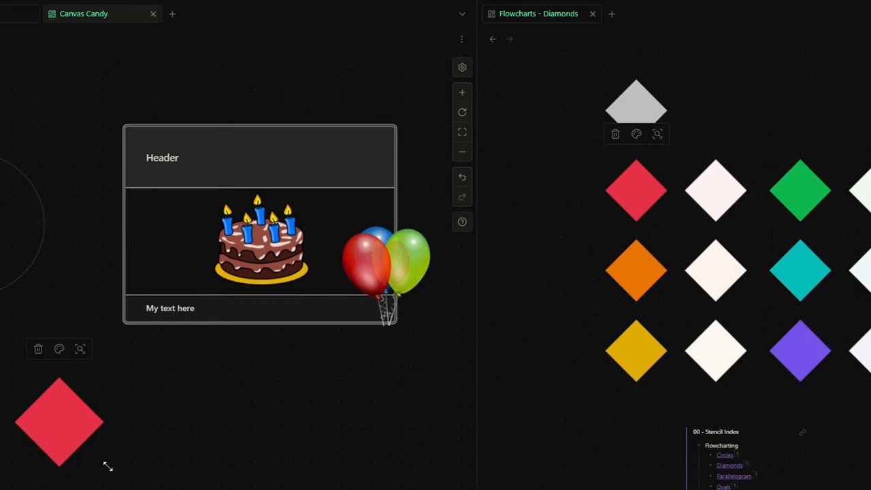
pyautogui.scroll(-3)
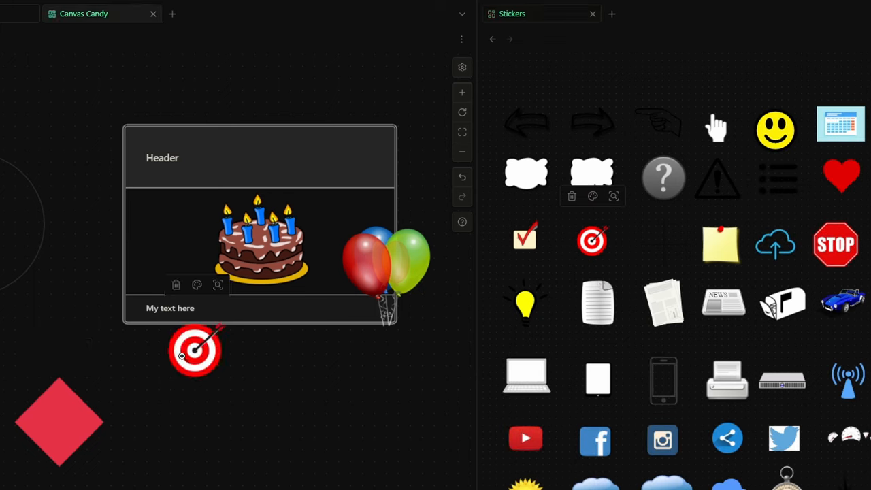
pyautogui.moveTo(193, 350); pyautogui.dragTo(204, 428)
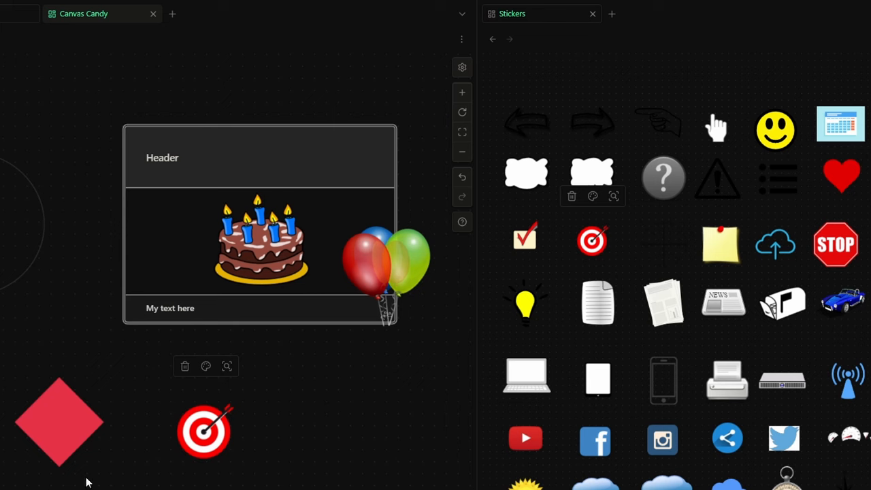
pyautogui.moveTo(184, 445)
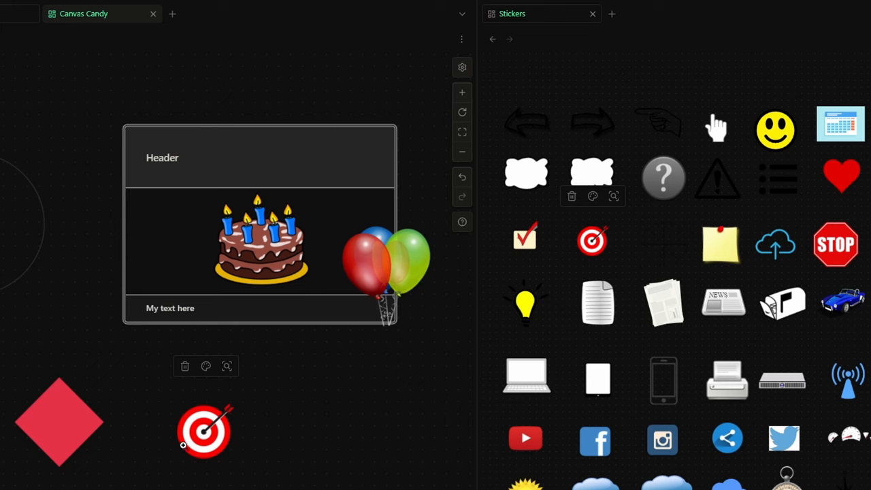